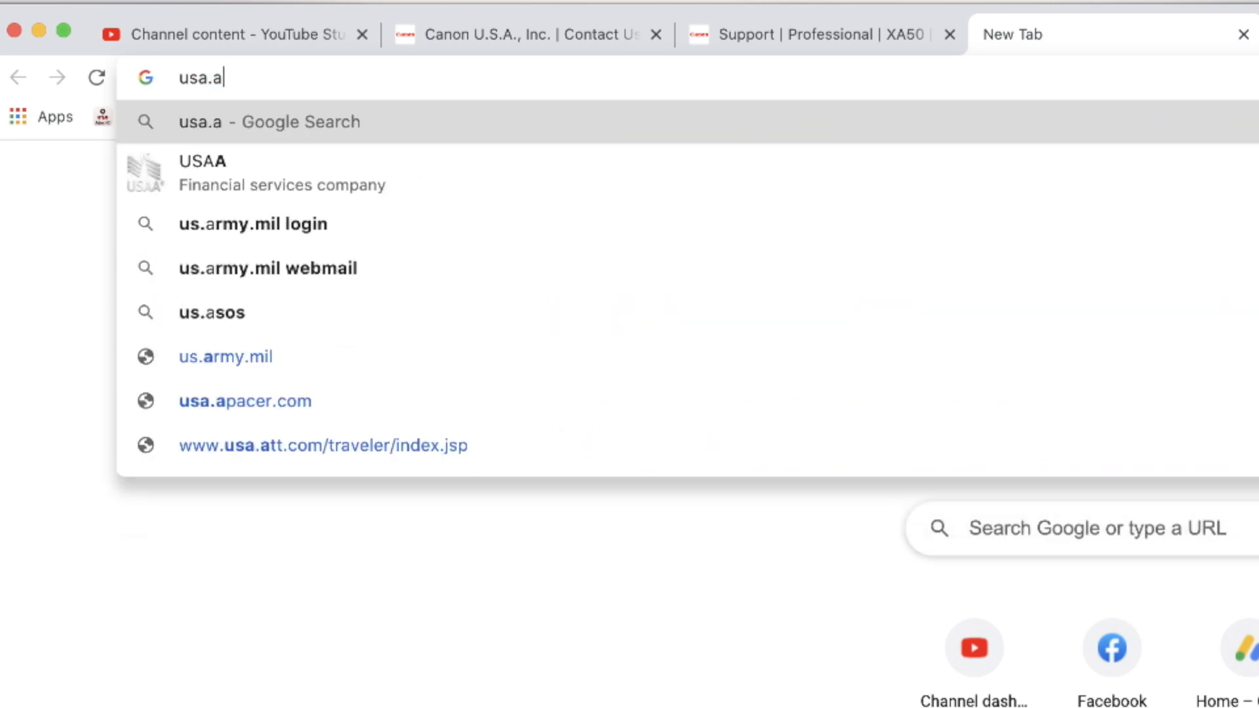
- Go to usa.canon.com and browse Support by product type
{"action": "key", "text": "Return"}
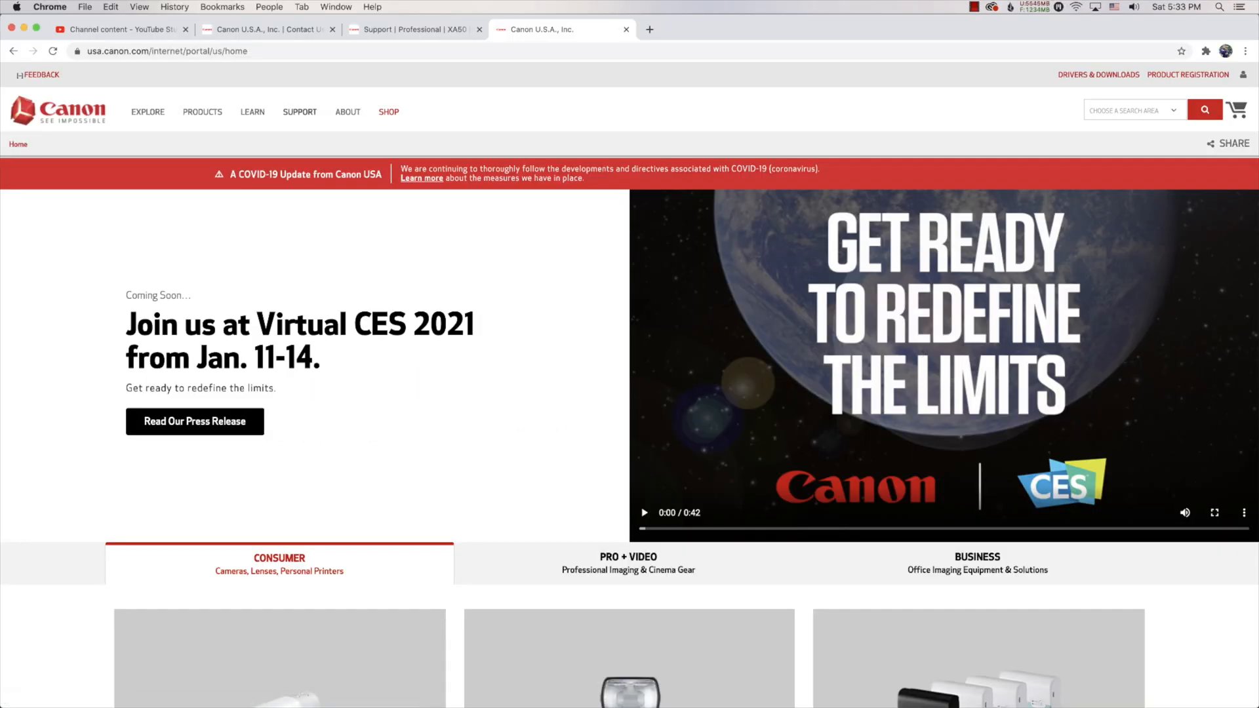
{"action": "left_click", "coordinate": [299, 111]}
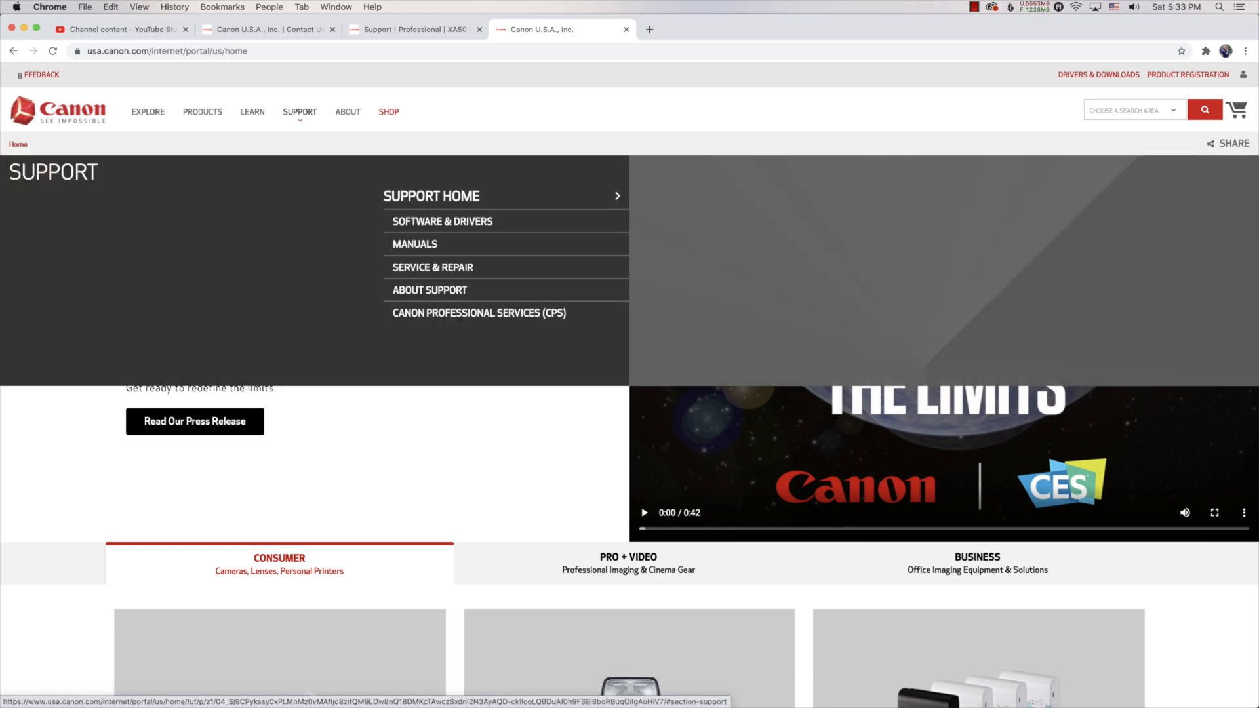
{"action": "left_click", "coordinate": [441, 220]}
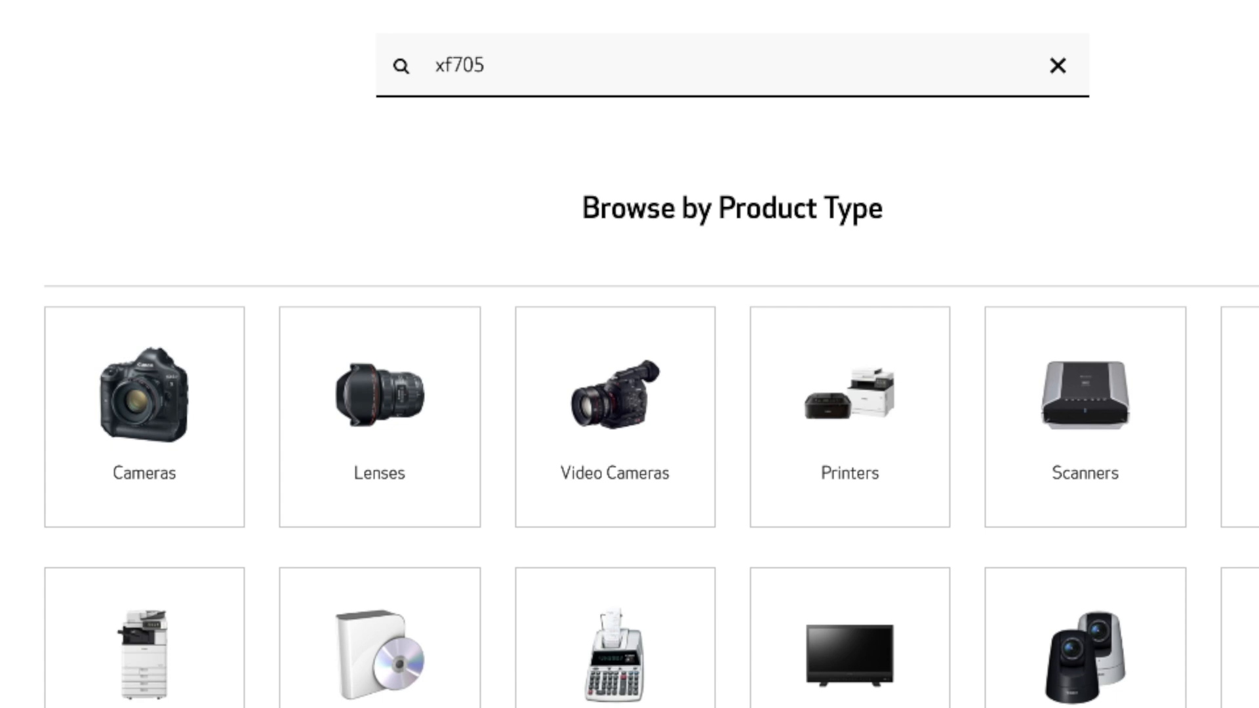
- Choose Video Cameras, the XF series, and the XF705 support page
{"action": "left_click", "coordinate": [613, 394]}
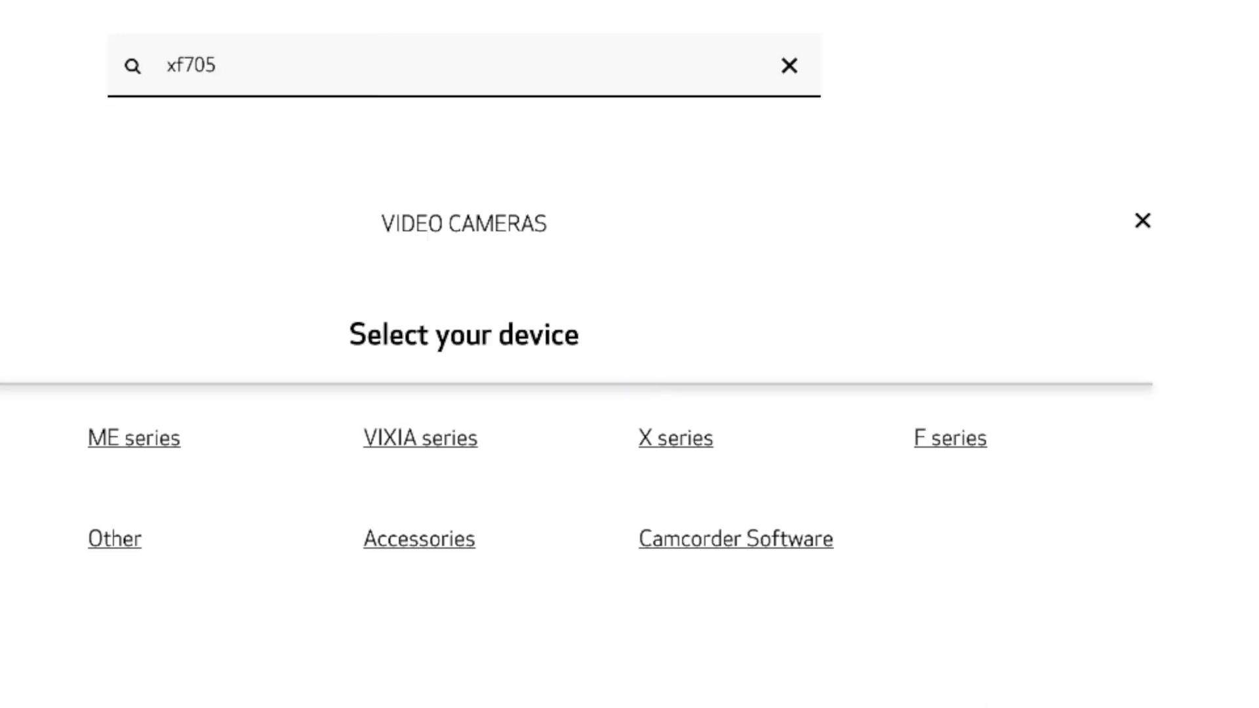
{"action": "left_click", "coordinate": [676, 438]}
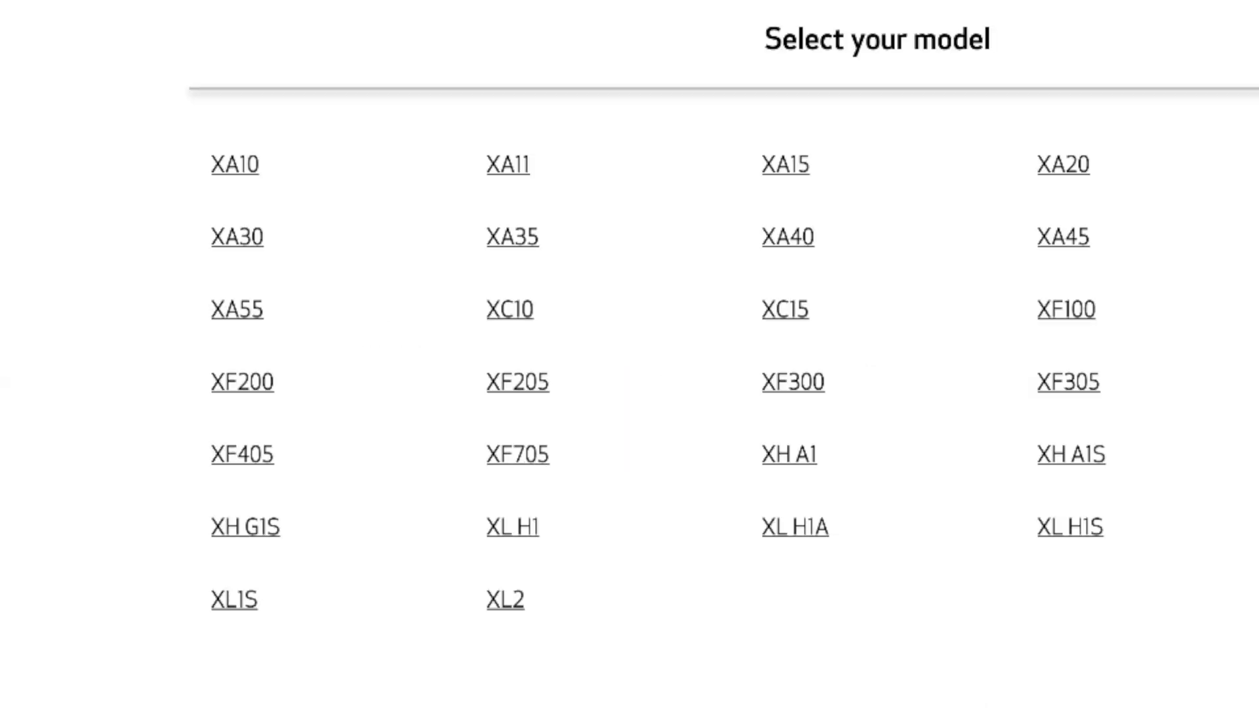
{"action": "mouse_move", "coordinate": [517, 455]}
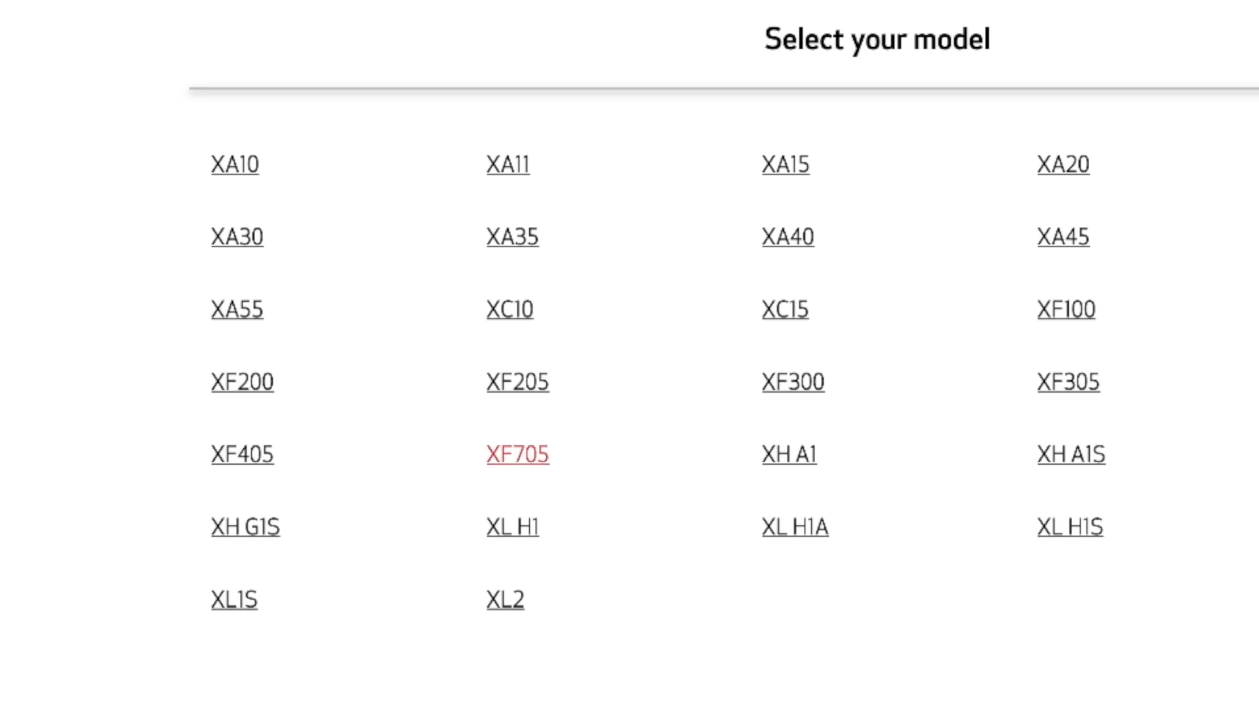
{"action": "left_click", "coordinate": [517, 455]}
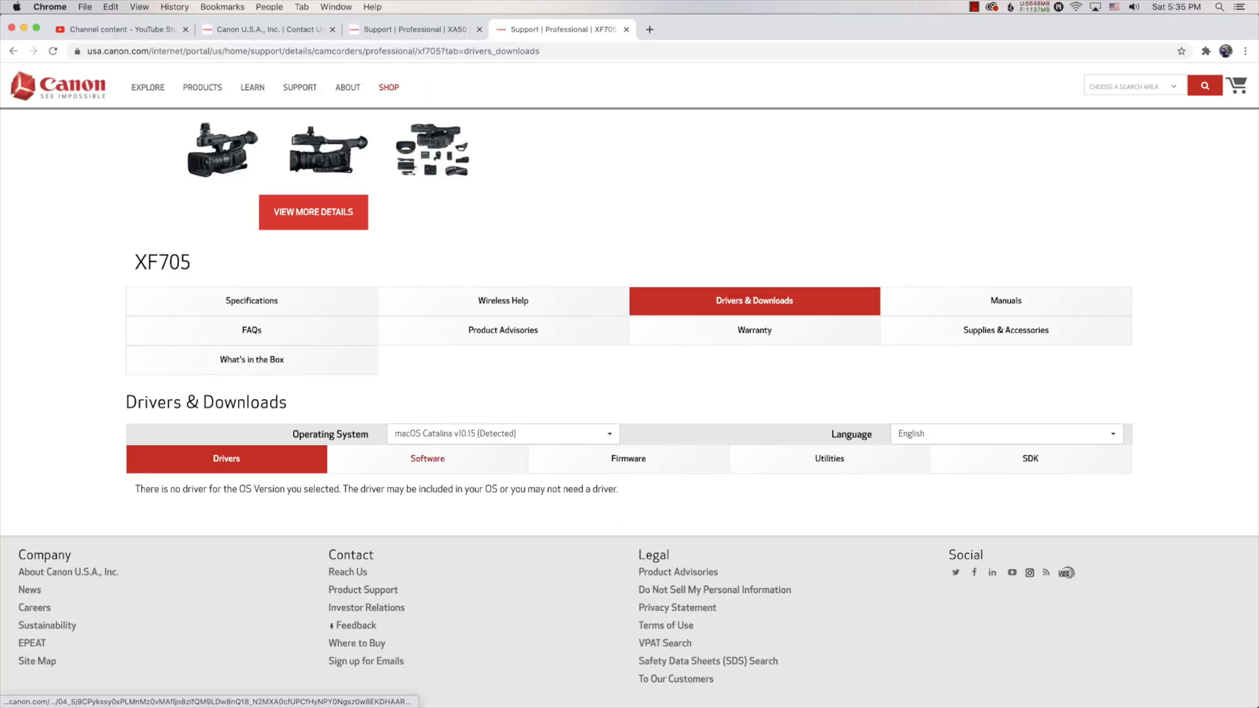
- Under Software, select and download the Canon lookup table Version 201911 zip
{"action": "left_click", "coordinate": [428, 459]}
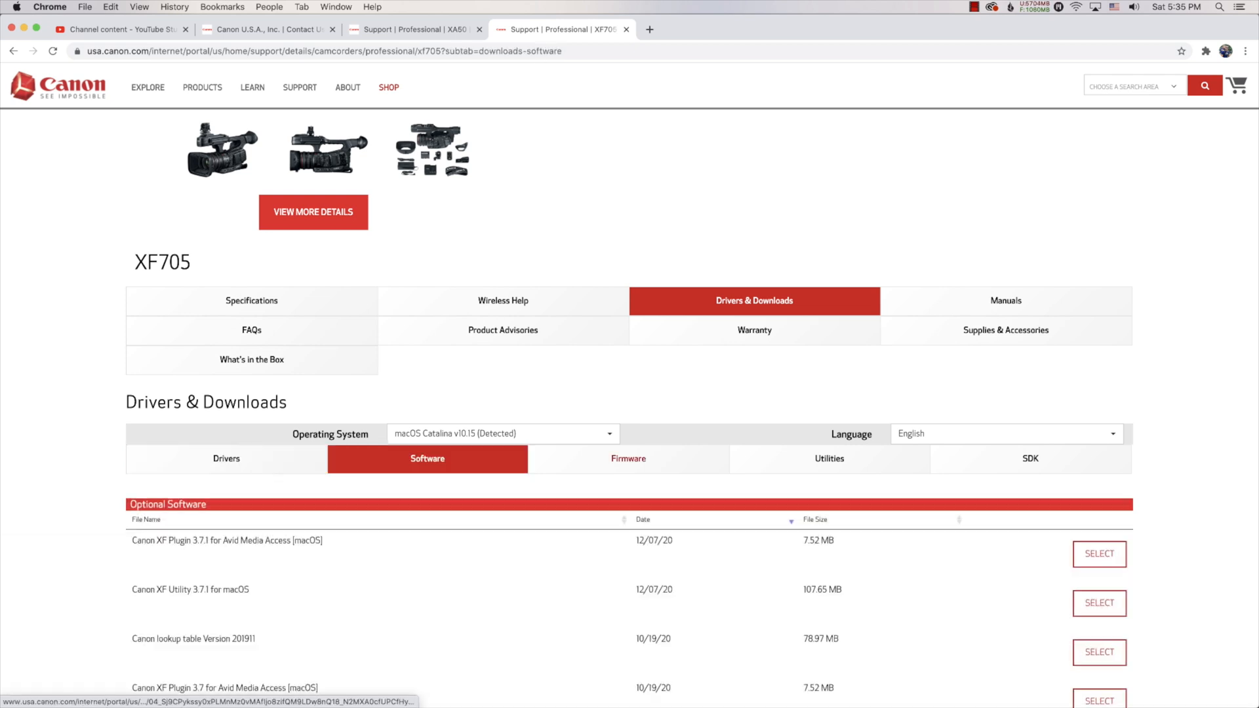
{"action": "scroll", "scroll_direction": "down", "scroll_amount": 3}
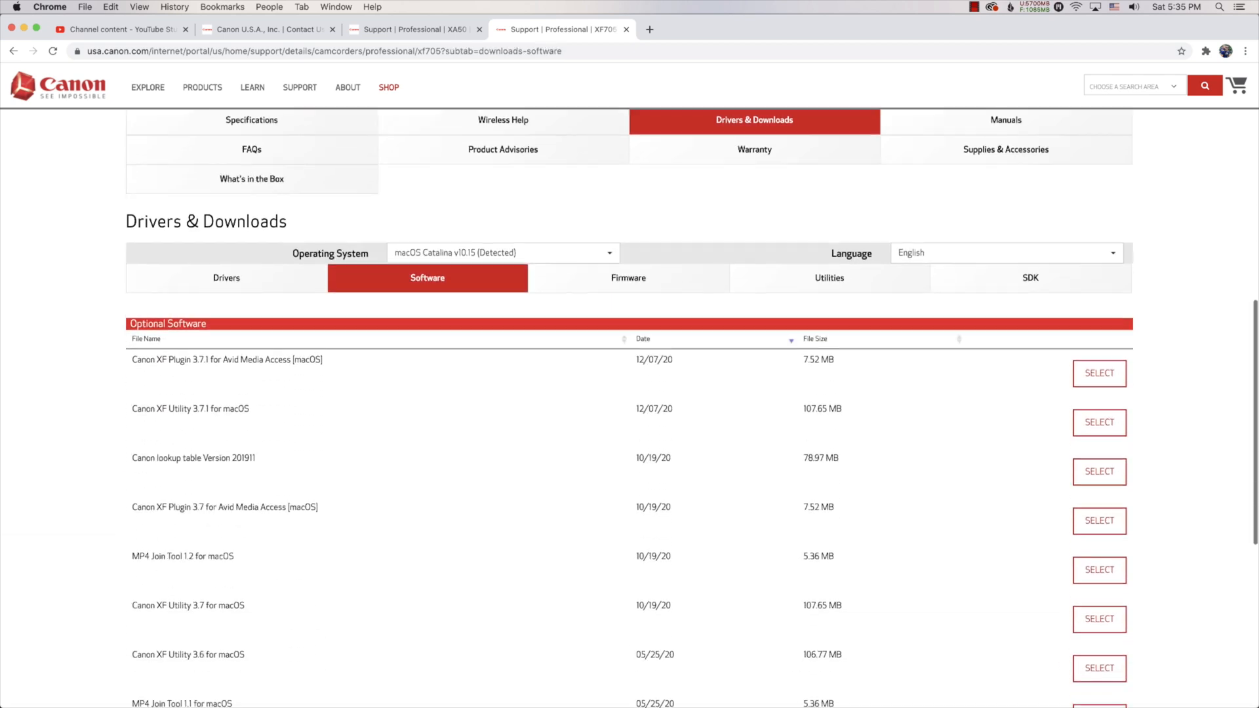
{"action": "scroll", "scroll_direction": "down", "scroll_amount": 3}
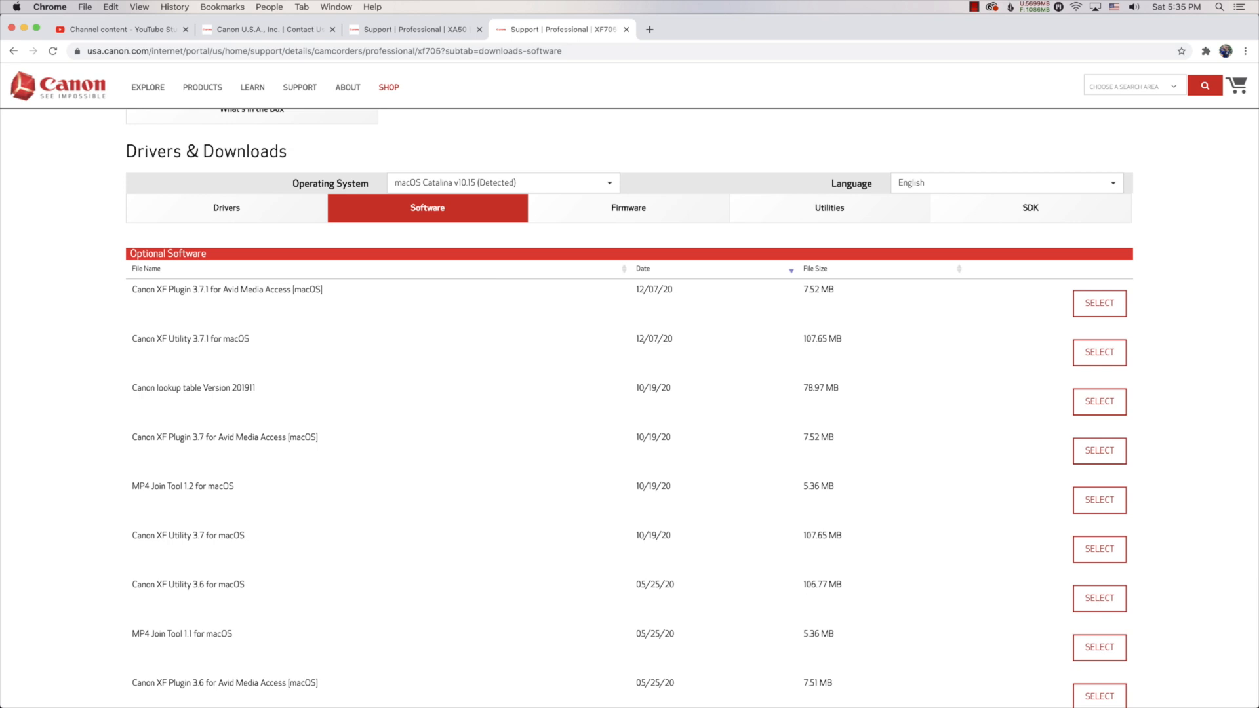
{"action": "left_click", "coordinate": [1099, 401]}
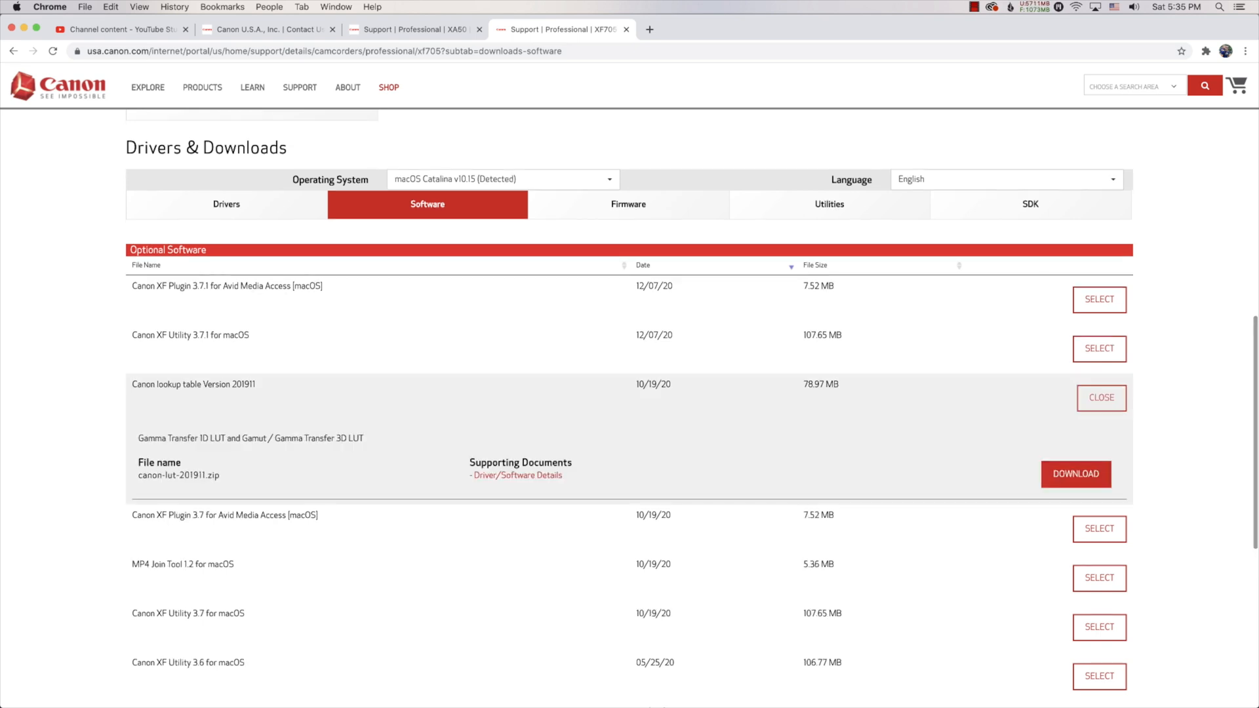
{"action": "left_click", "coordinate": [1076, 473]}
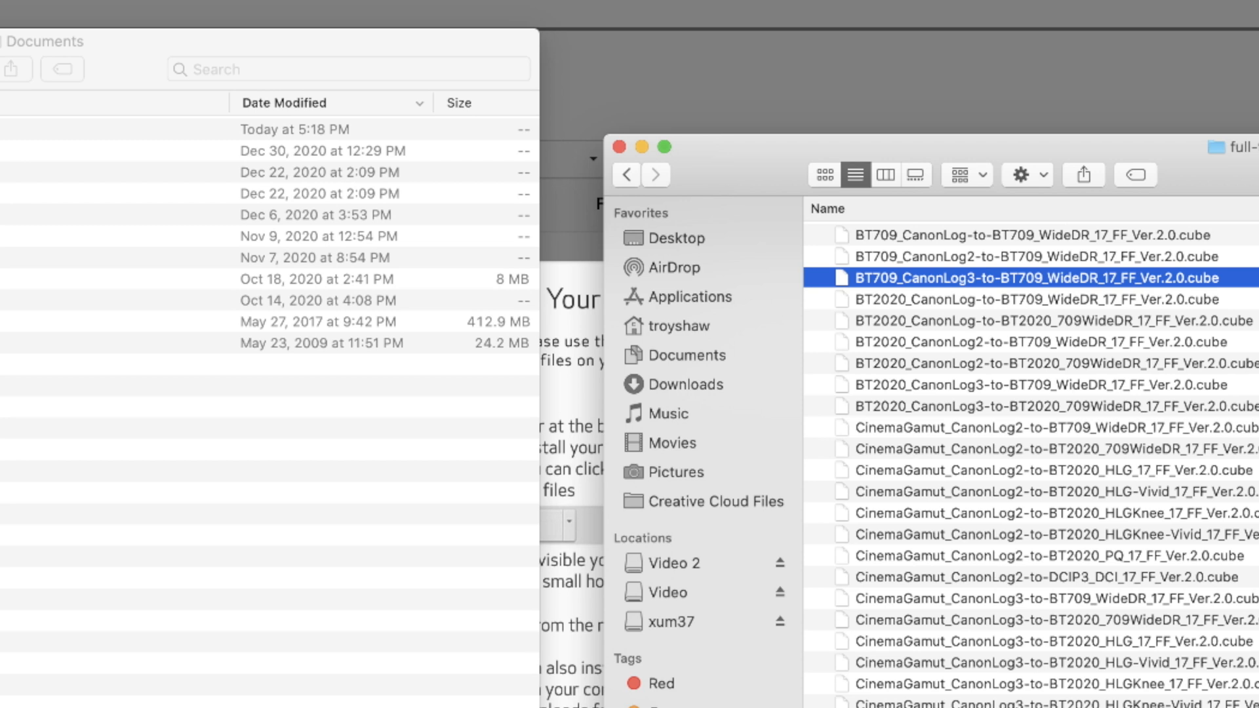
- Select the CanonLog3-to-BT709 WideDR .cube files in the 17-grid and 33-grid folders
{"action": "left_click", "coordinate": [627, 174]}
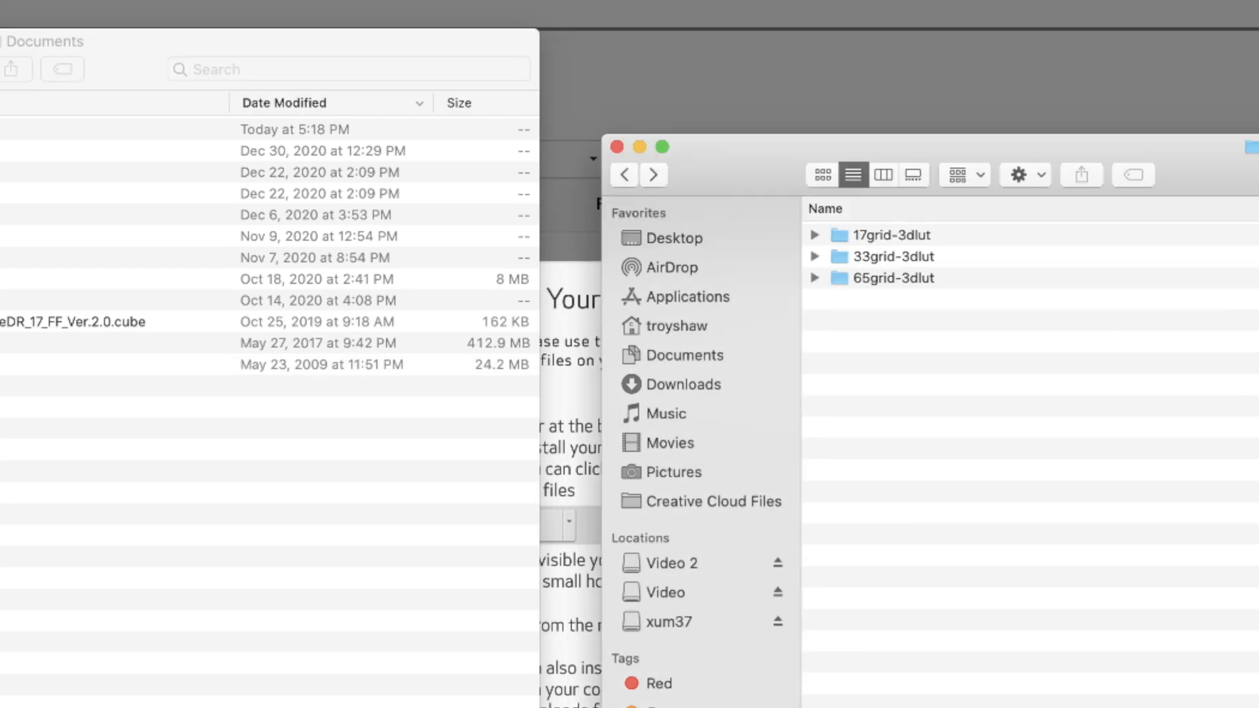
{"action": "left_click", "coordinate": [813, 256]}
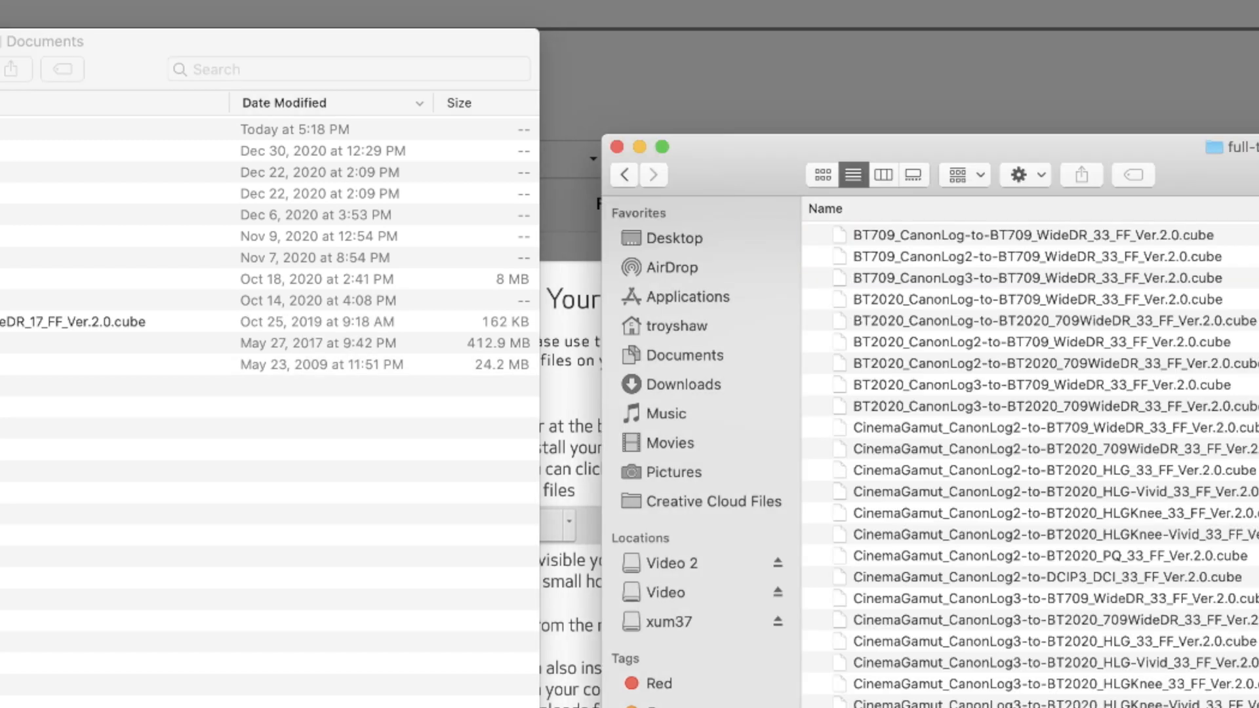
{"action": "left_click", "coordinate": [1020, 278]}
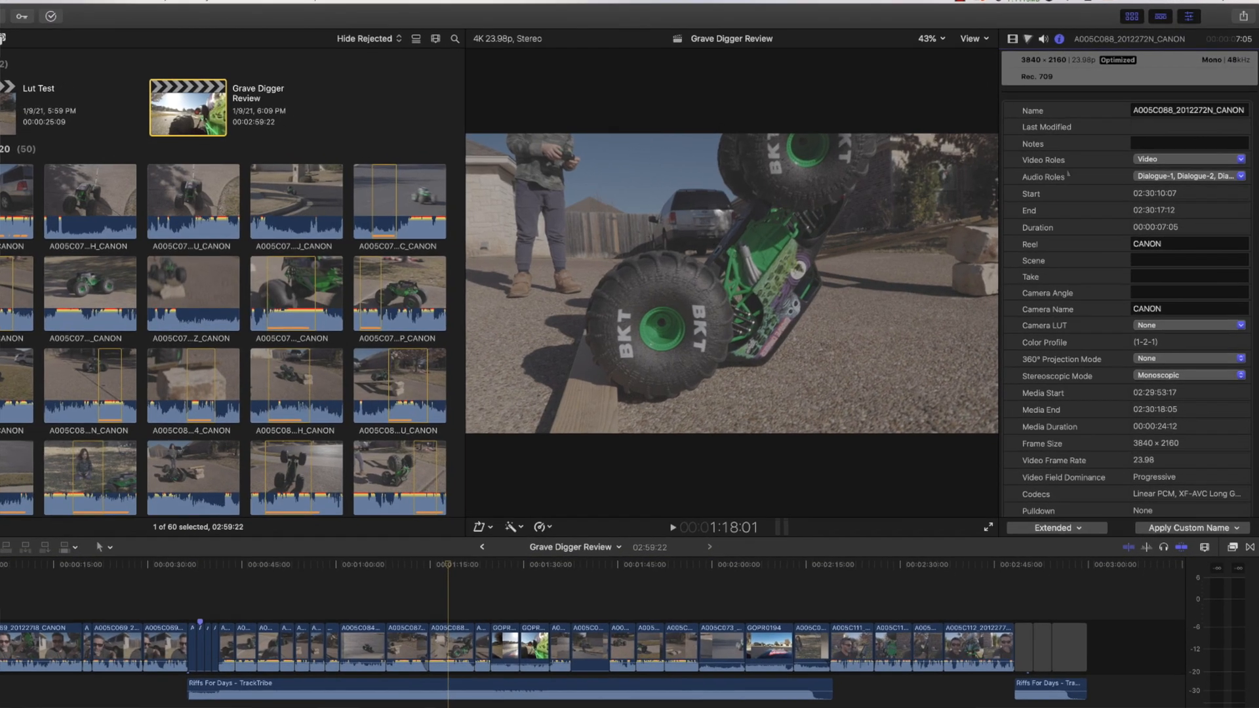
- From the clip's Camera LUT pop-up, choose Add Custom Camera LUT…
{"action": "left_click", "coordinate": [1052, 527]}
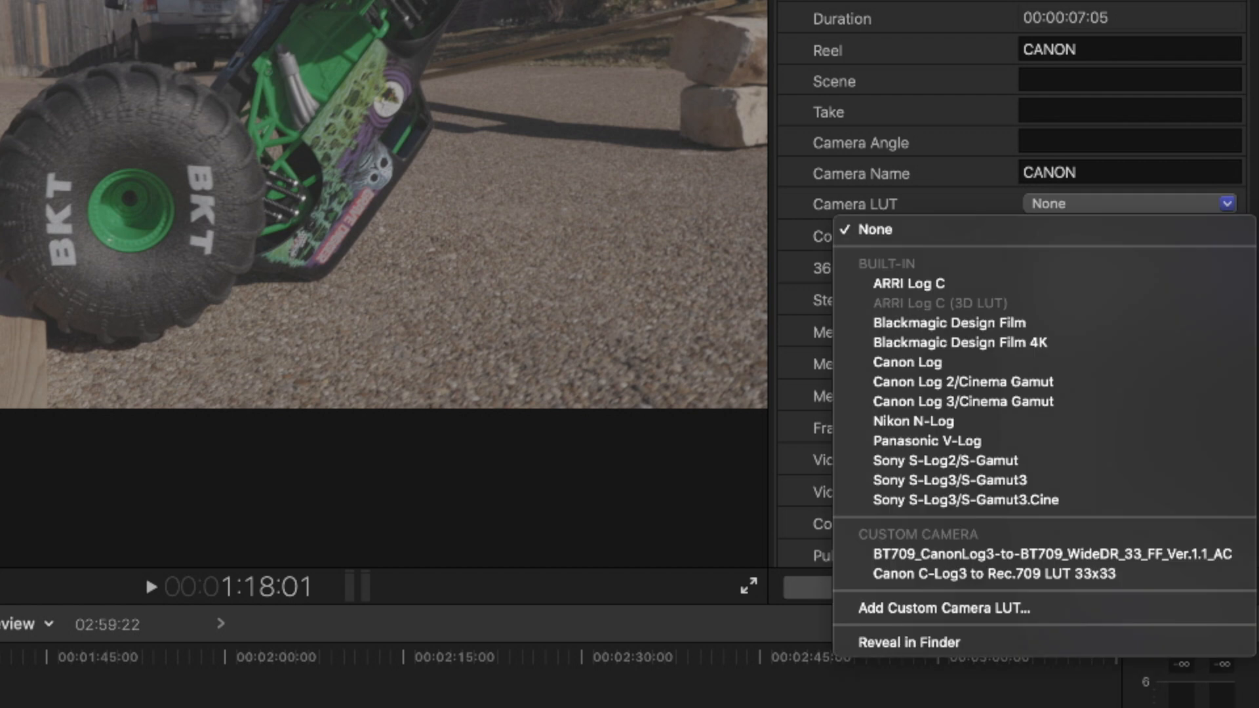
{"action": "mouse_move", "coordinate": [941, 607]}
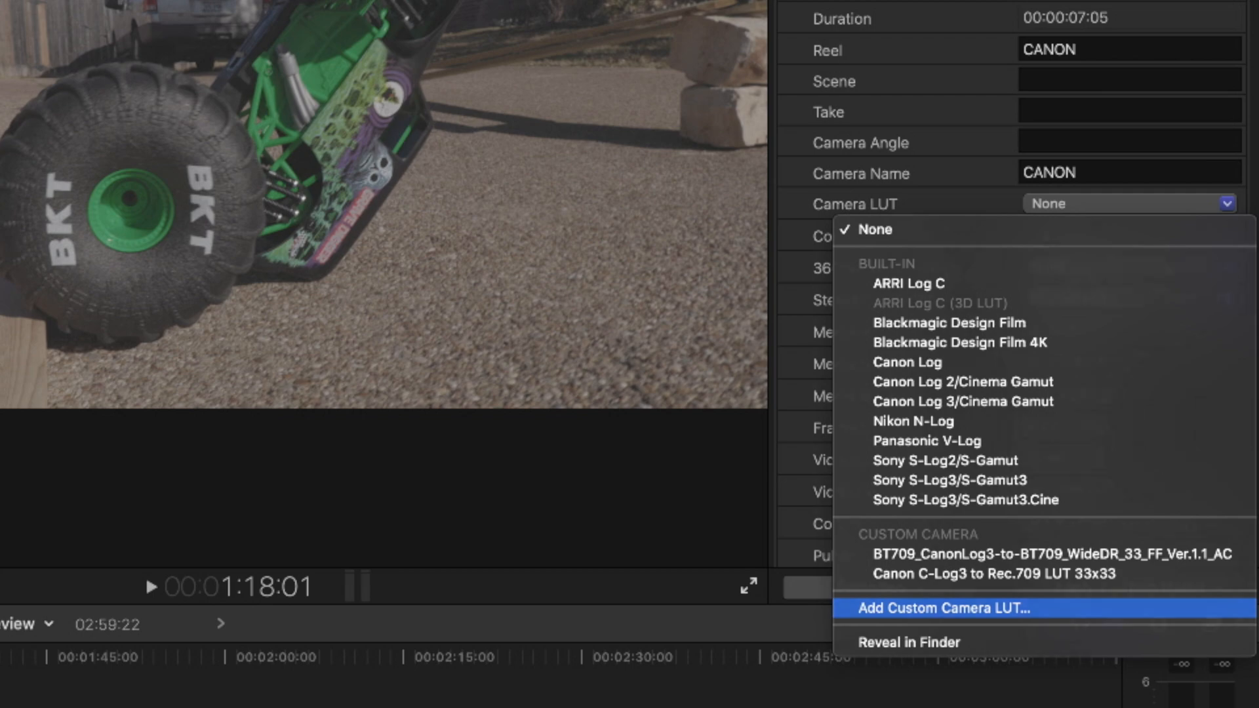
{"action": "left_click", "coordinate": [943, 607]}
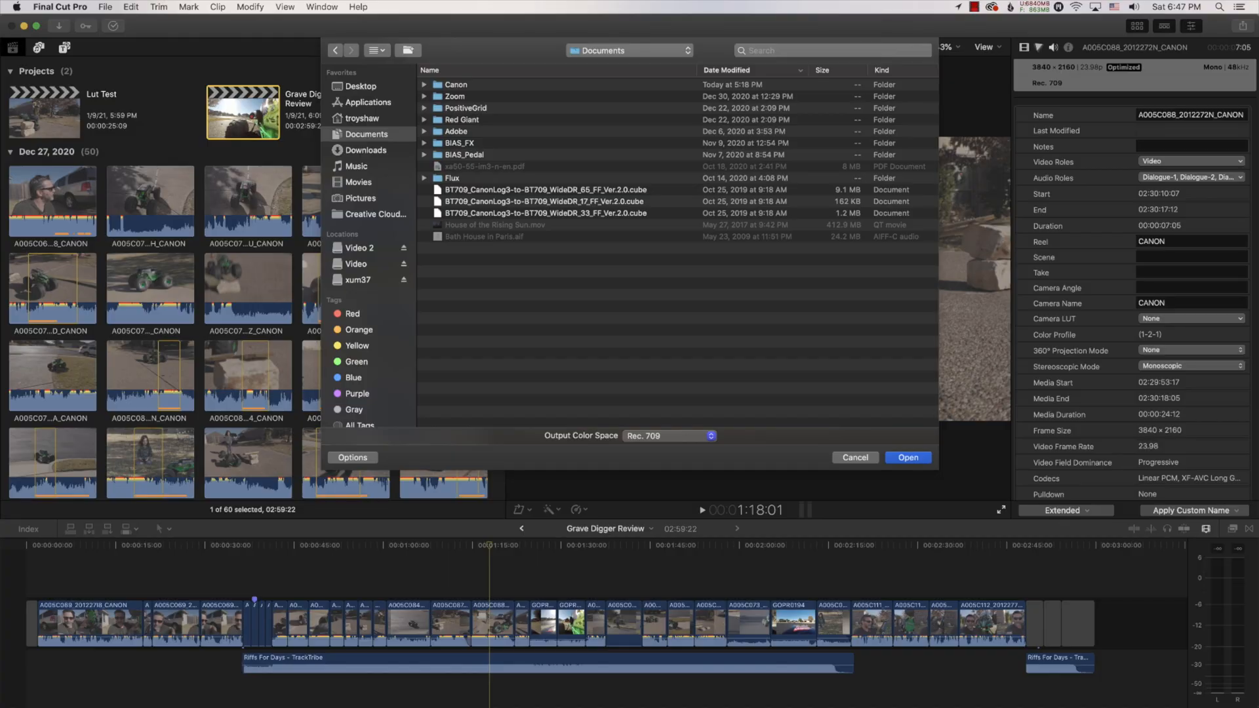
- Select all three WideDR cube files (17, 33, 65 grid) and import them
{"action": "left_click", "coordinate": [546, 189]}
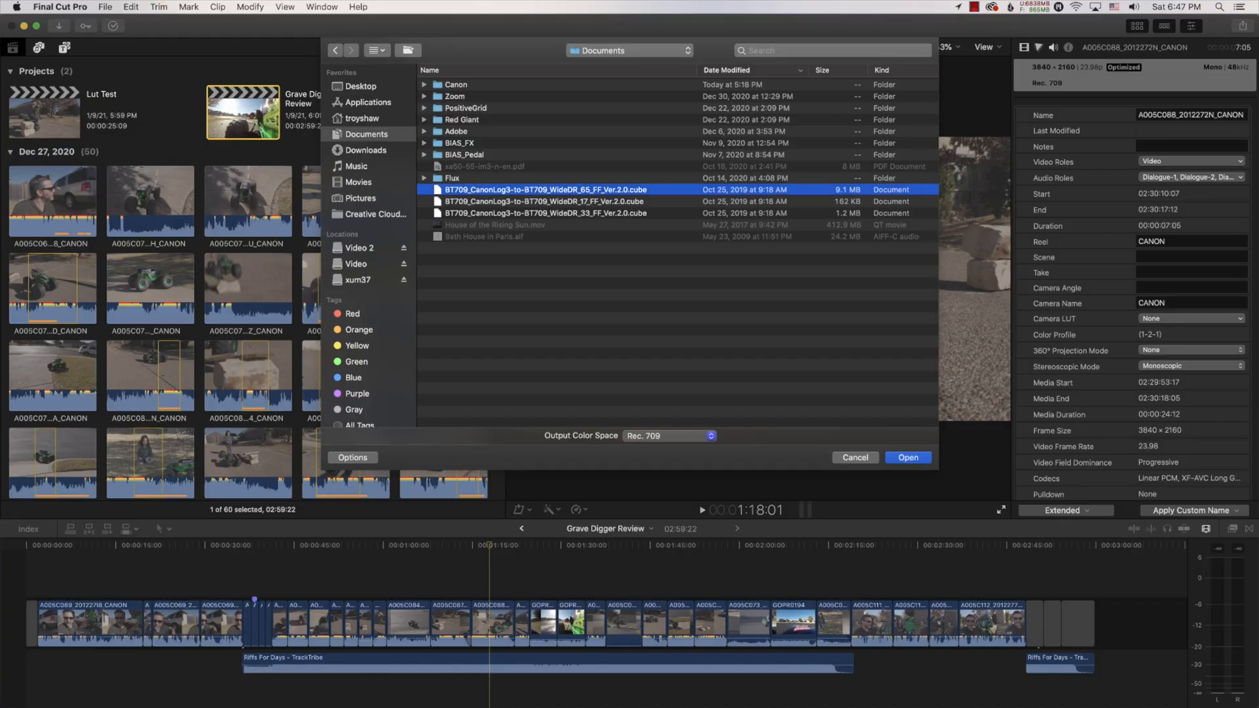
{"action": "left_click", "coordinate": [545, 213]}
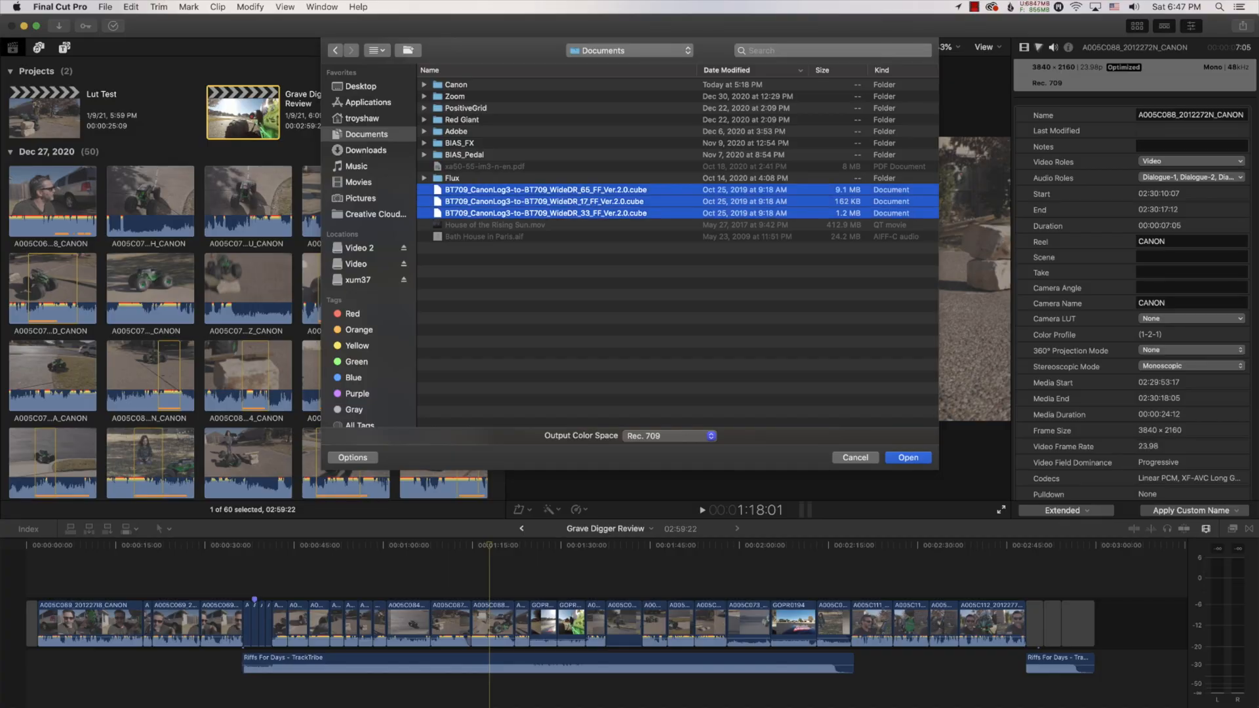
{"action": "left_click", "coordinate": [908, 457]}
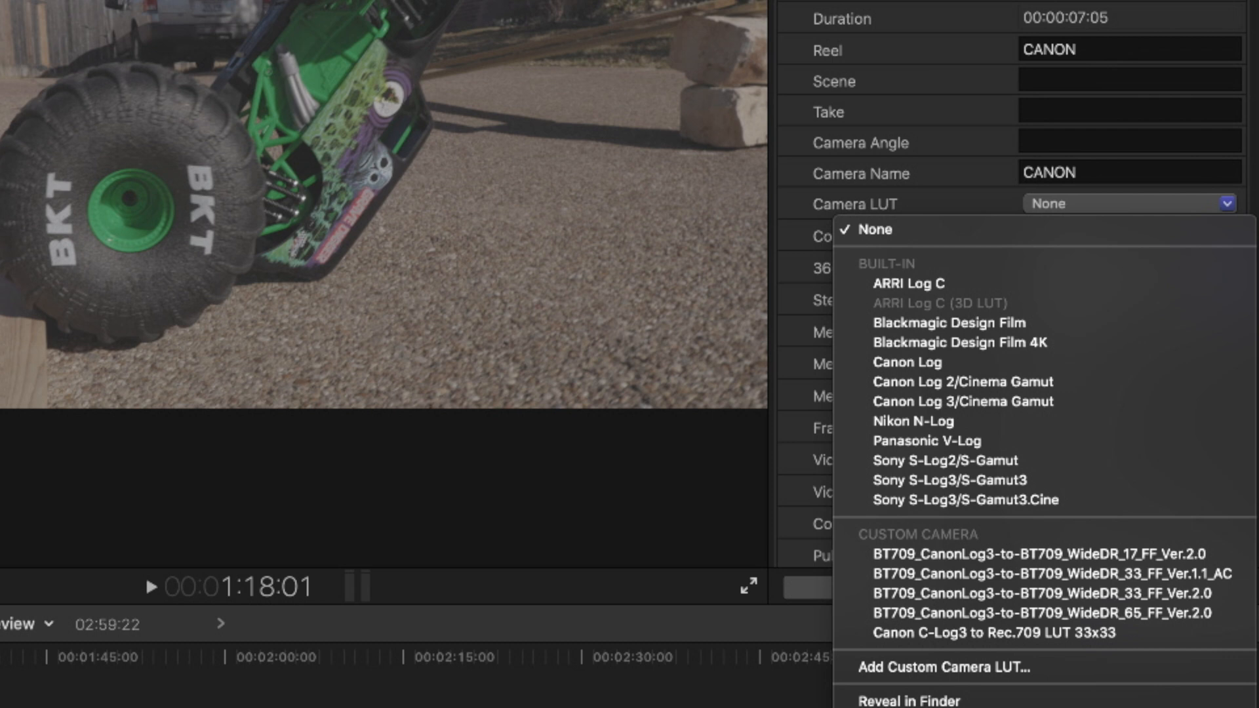
{"action": "mouse_move", "coordinate": [1041, 573]}
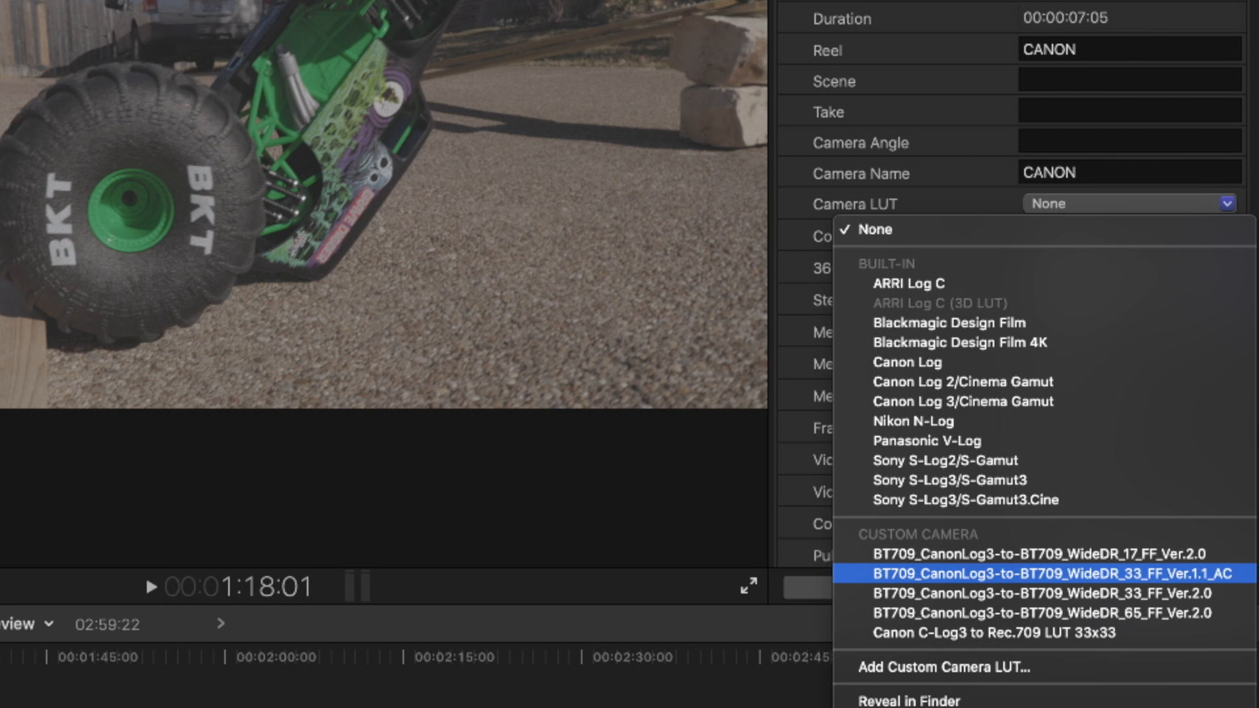
{"action": "mouse_move", "coordinate": [1036, 614]}
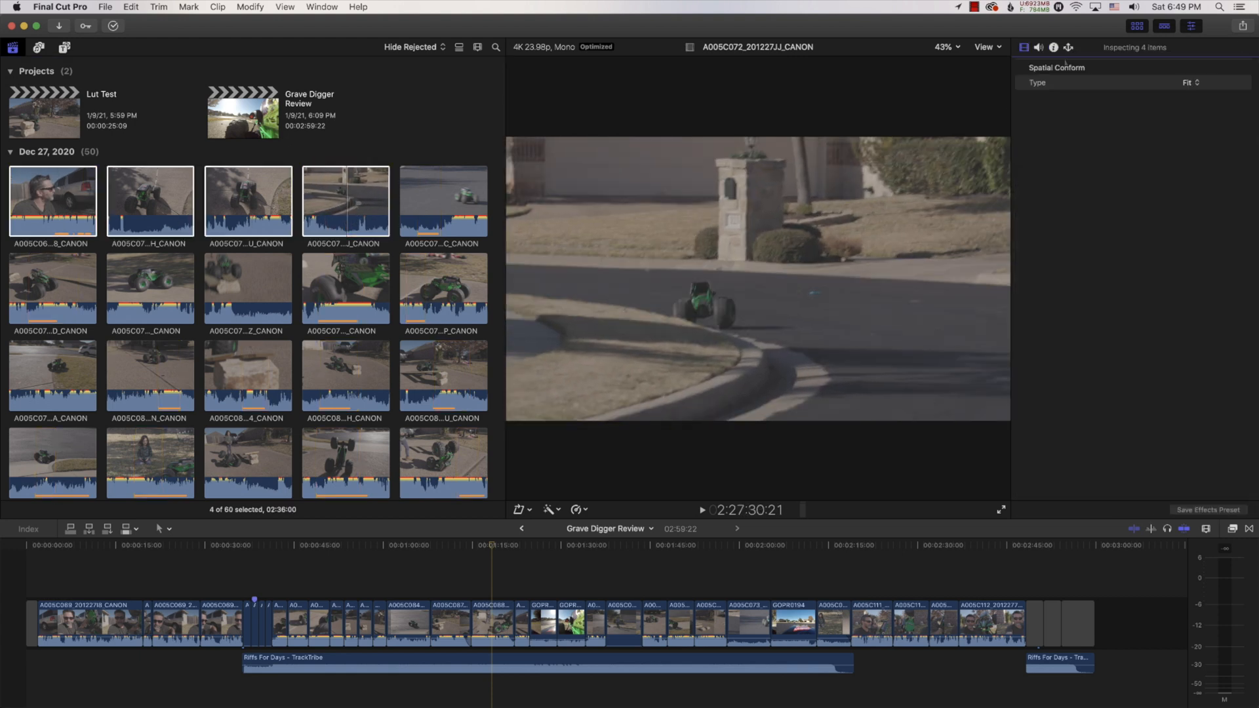
- Show the Camera LUT choices for the four selected Canon clips
{"action": "left_click", "coordinate": [1191, 318]}
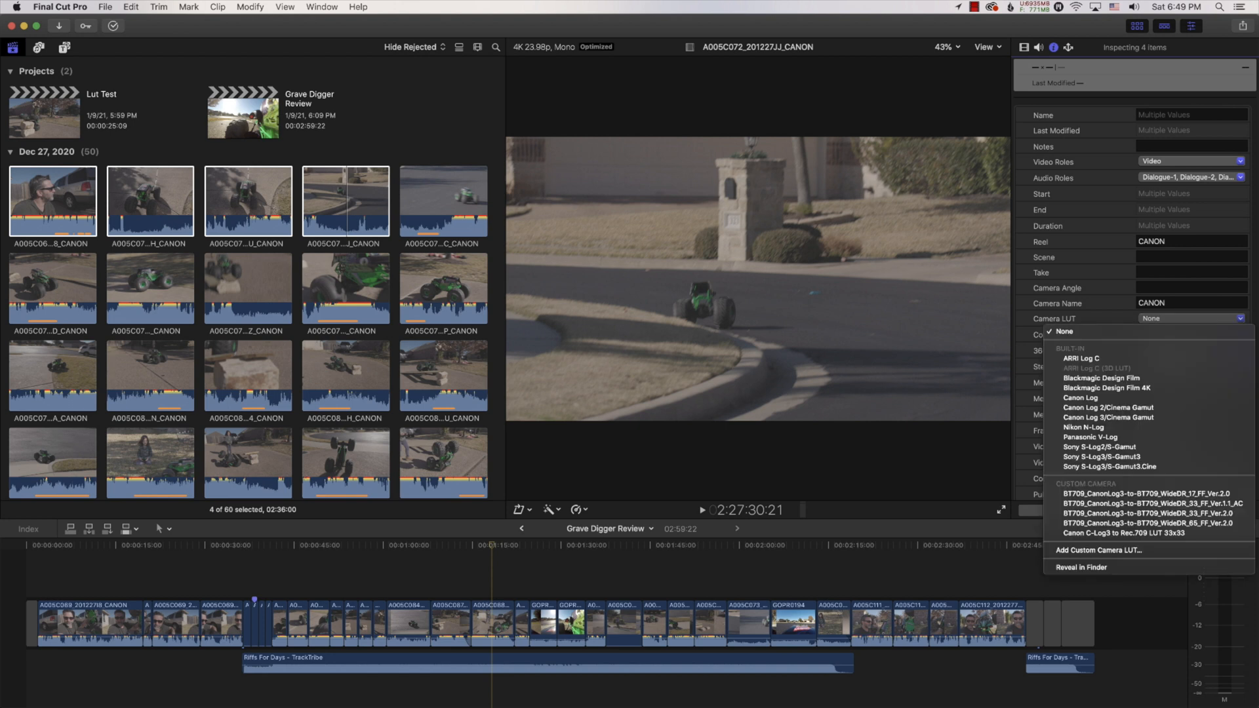
{"action": "mouse_move", "coordinate": [1138, 533]}
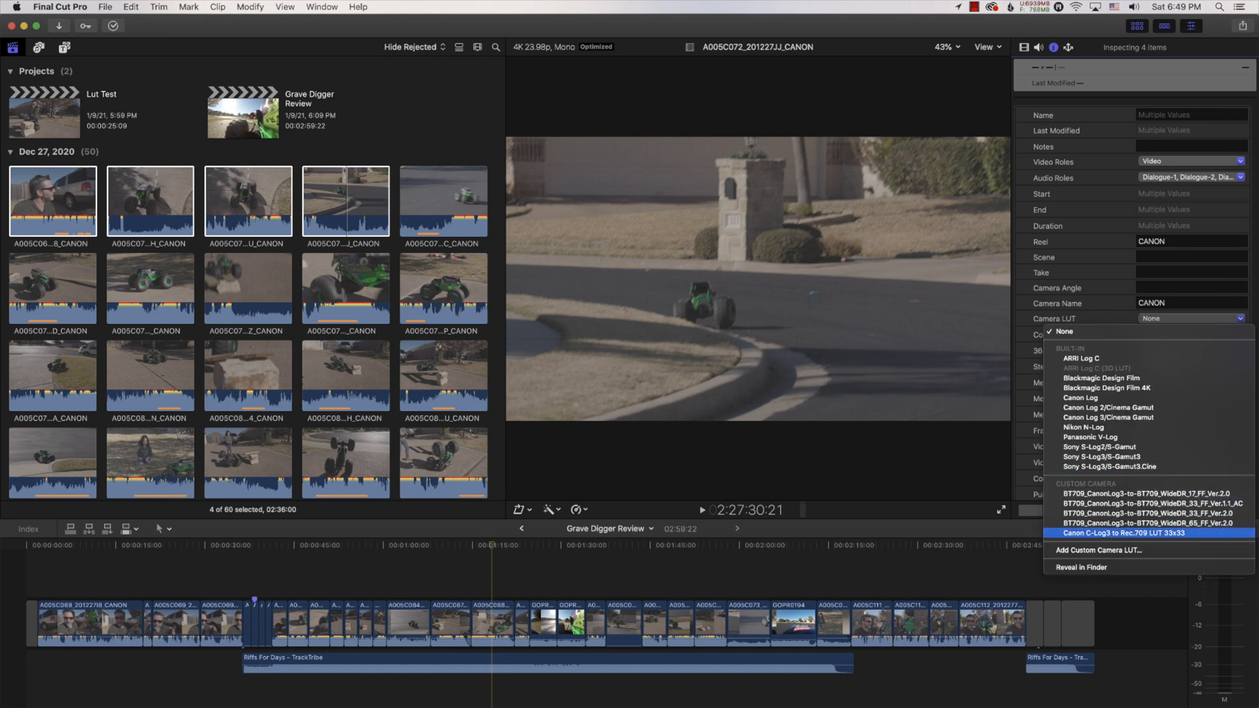
{"action": "mouse_move", "coordinate": [1151, 523]}
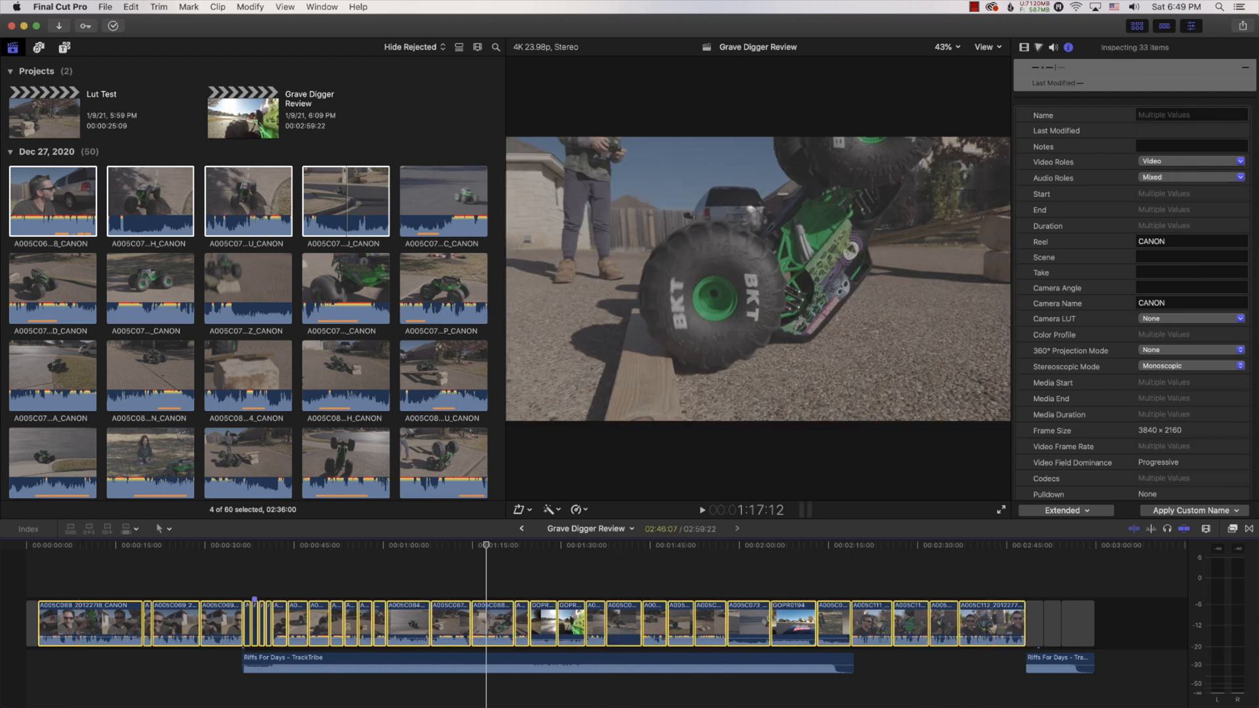
- Set Camera LUT to BT709_CanonLog3-to-BT709_WideDR_65_FF_Ver.2.0 for all clips and check one clip
{"action": "left_click", "coordinate": [1189, 317]}
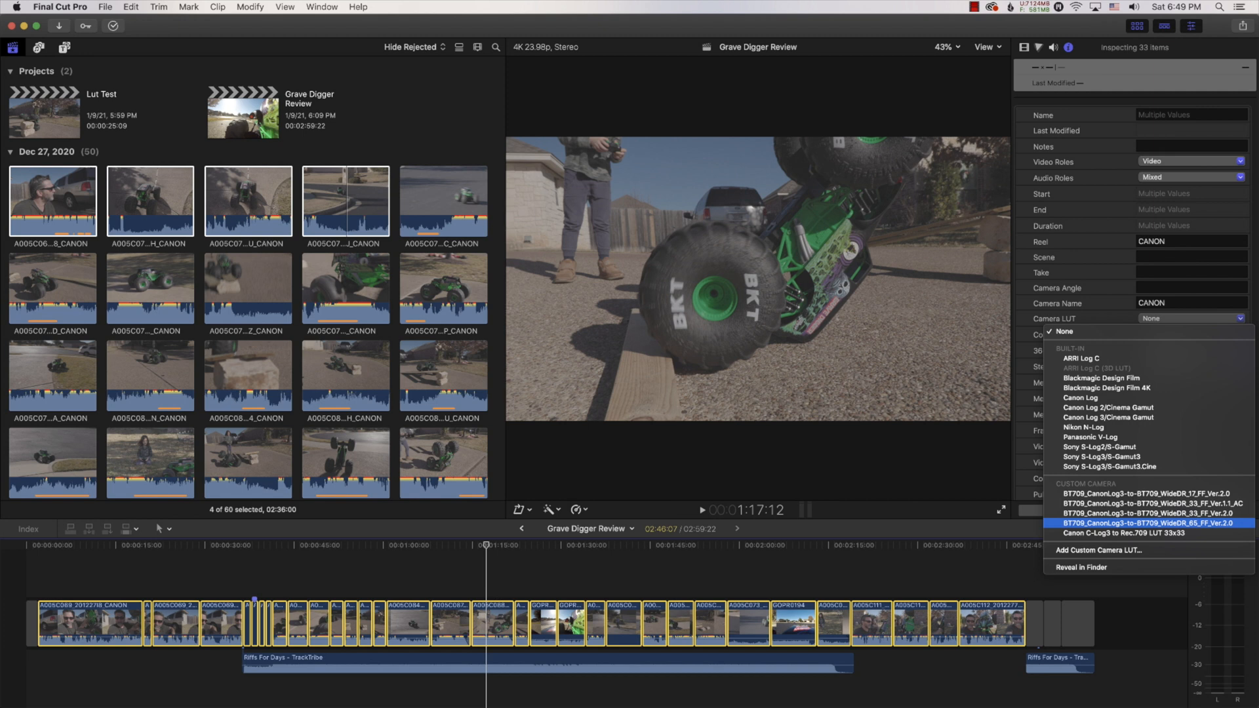
{"action": "left_click", "coordinate": [1114, 523]}
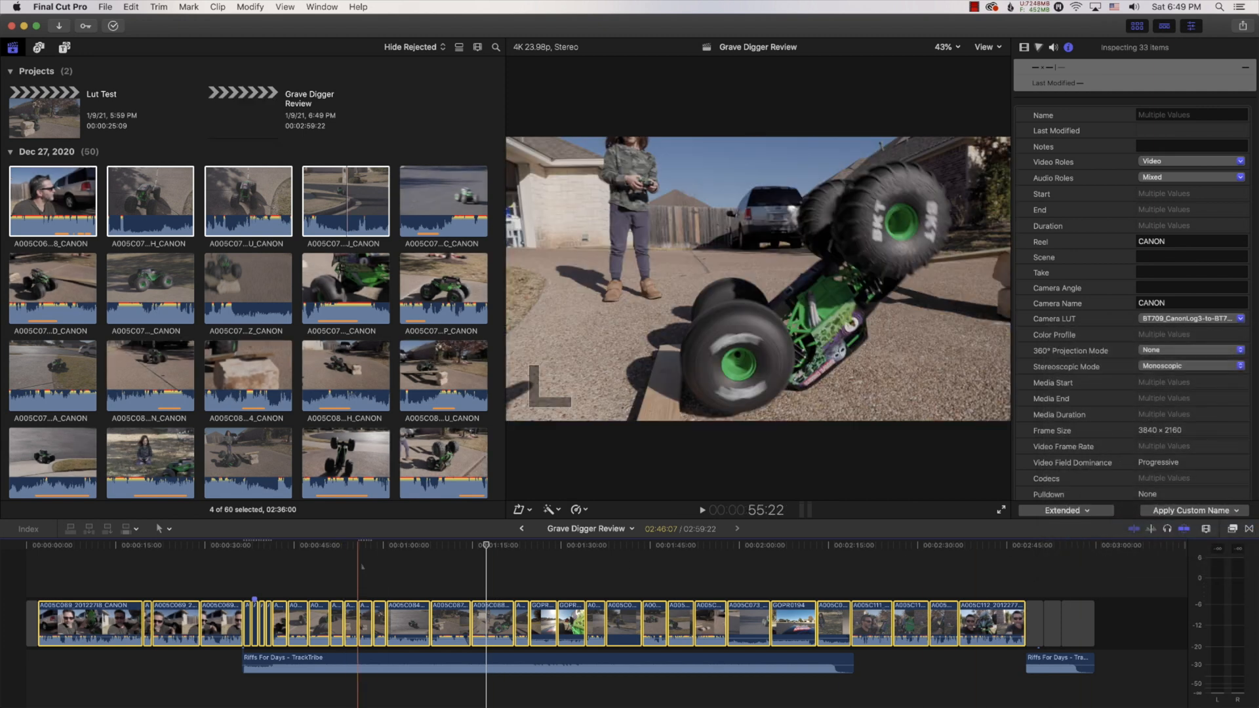
{"action": "left_click", "coordinate": [491, 622]}
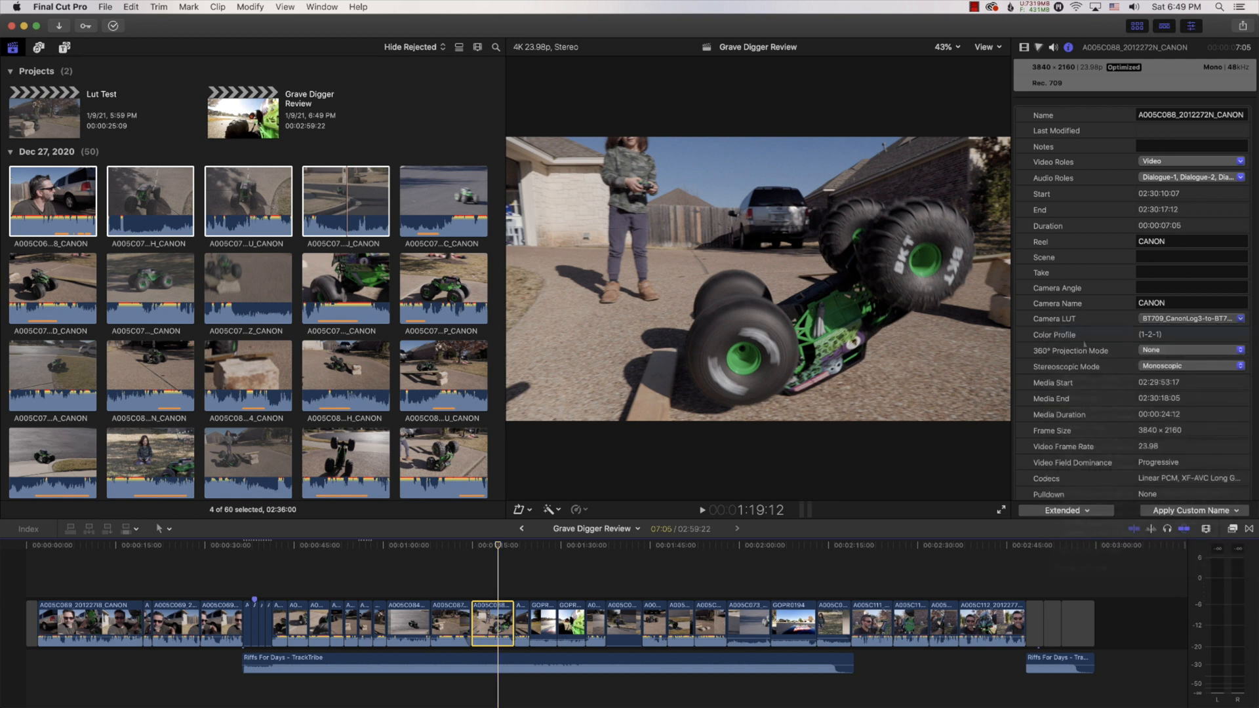
{"action": "left_click", "coordinate": [1191, 317]}
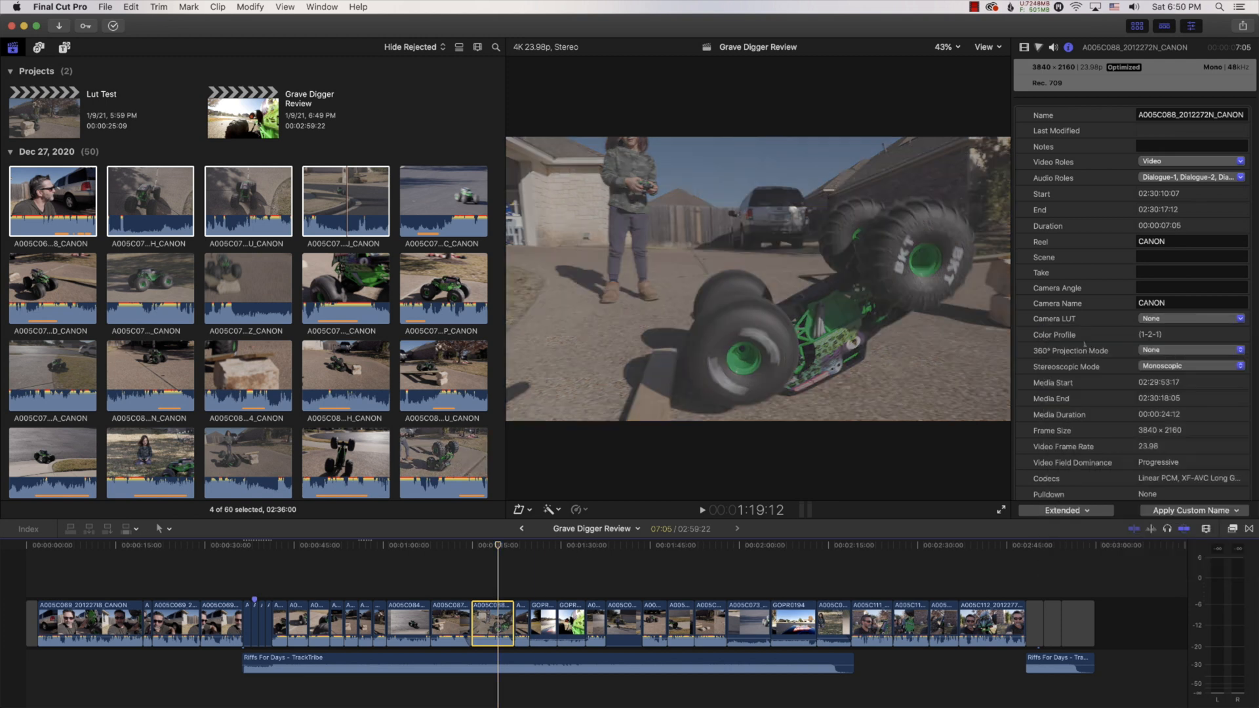
{"action": "left_click", "coordinate": [1190, 317]}
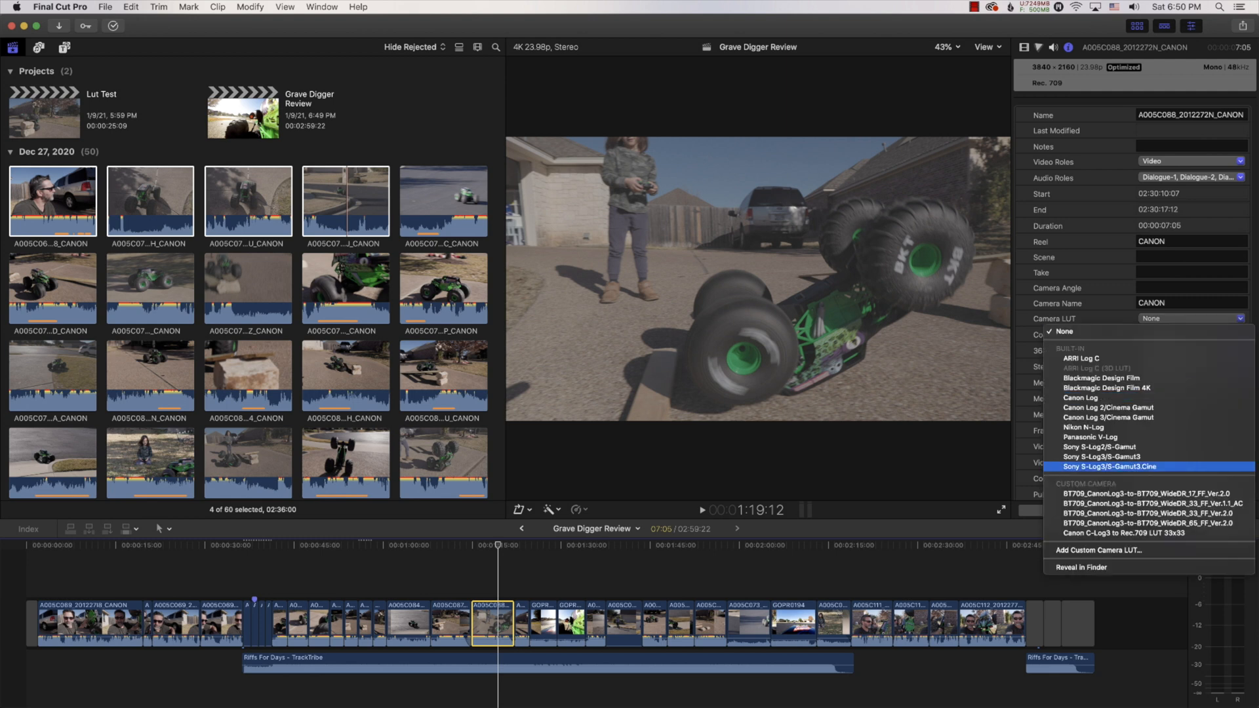
{"action": "mouse_move", "coordinate": [1136, 522]}
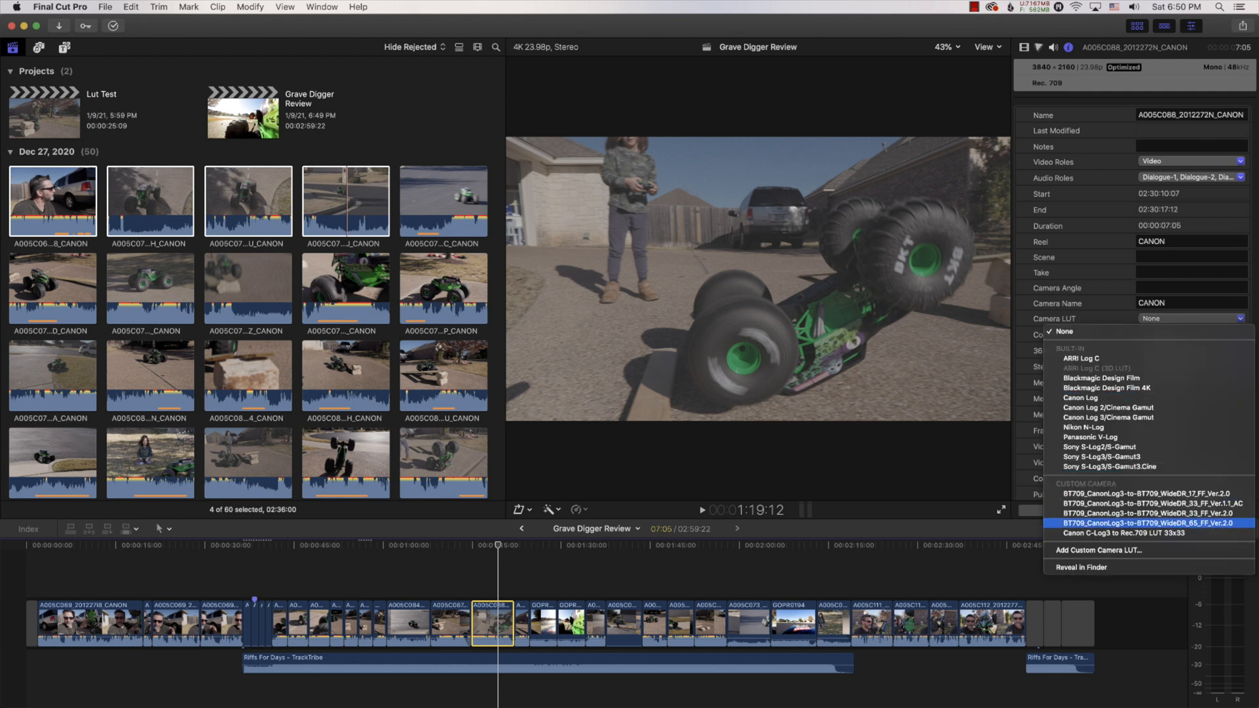
{"action": "left_click", "coordinate": [1125, 523]}
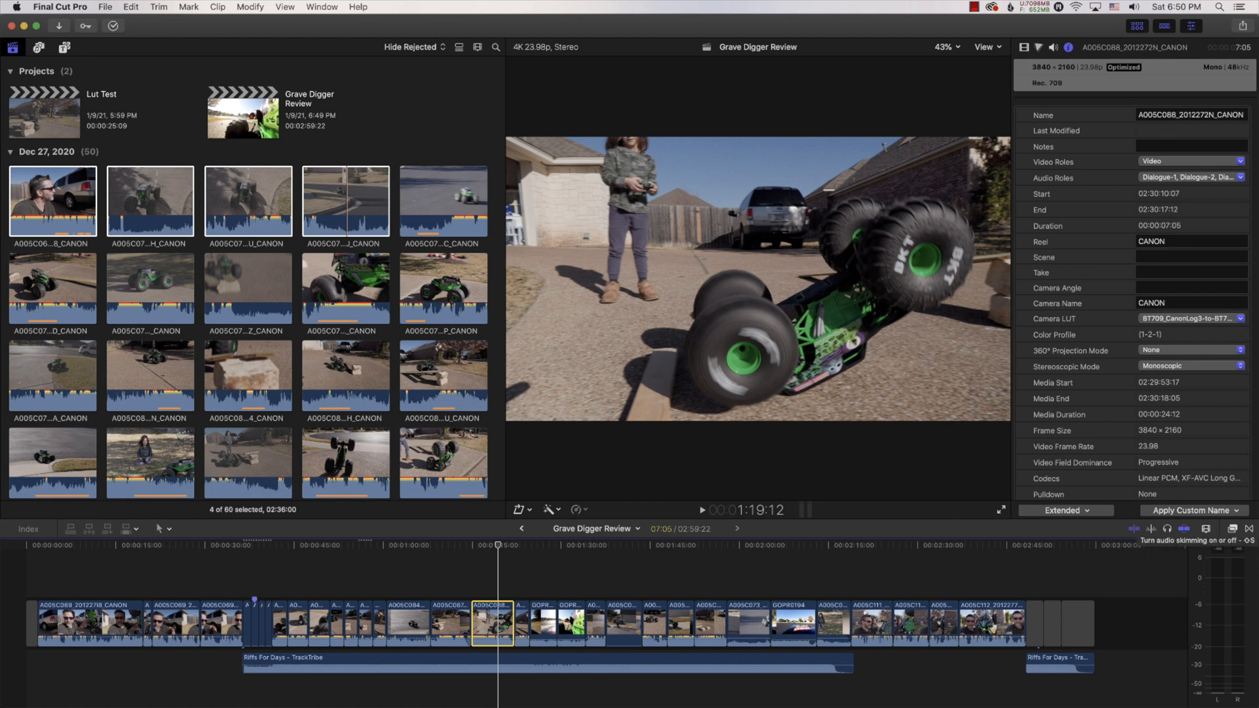
{"action": "left_click", "coordinate": [1192, 317]}
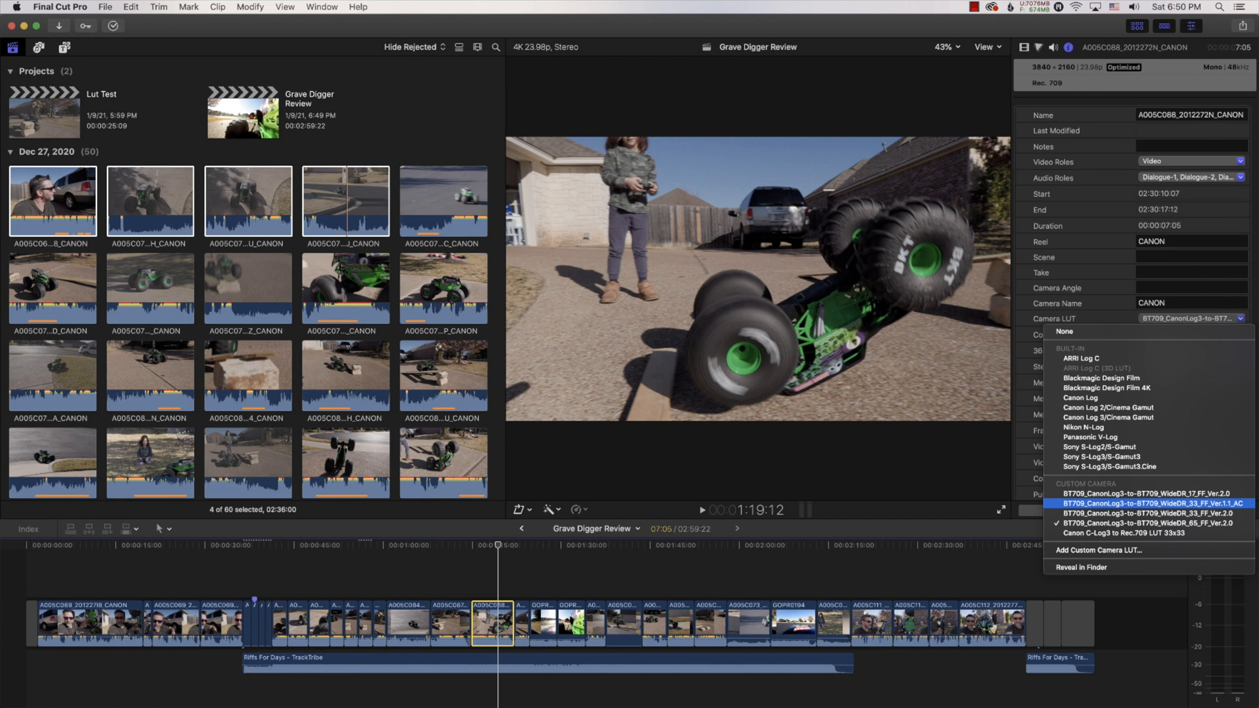
{"action": "left_click", "coordinate": [1140, 504]}
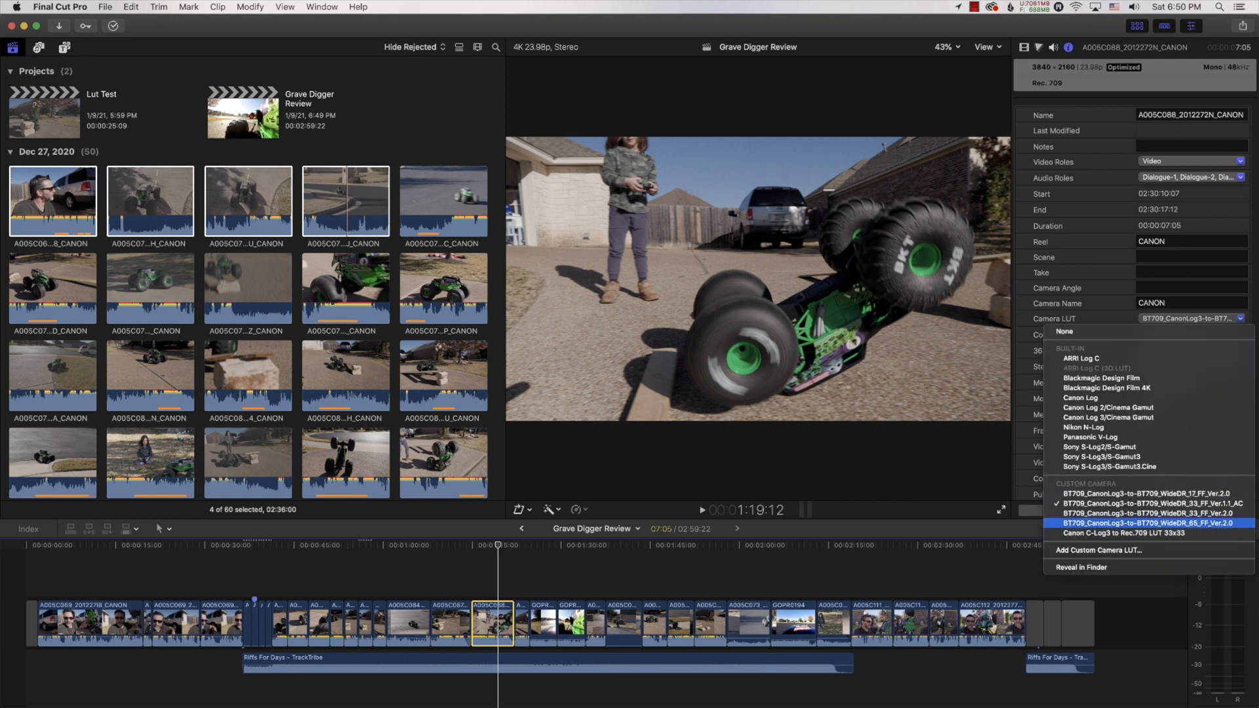
{"action": "left_click", "coordinate": [1132, 524]}
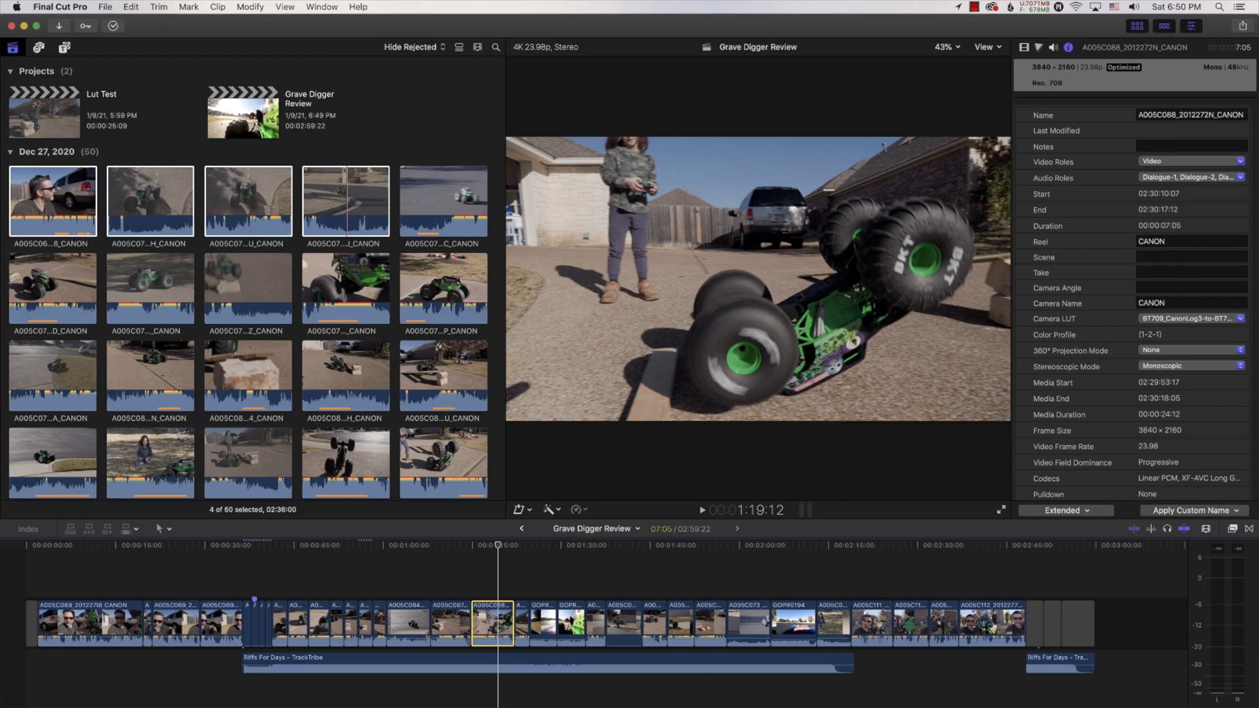